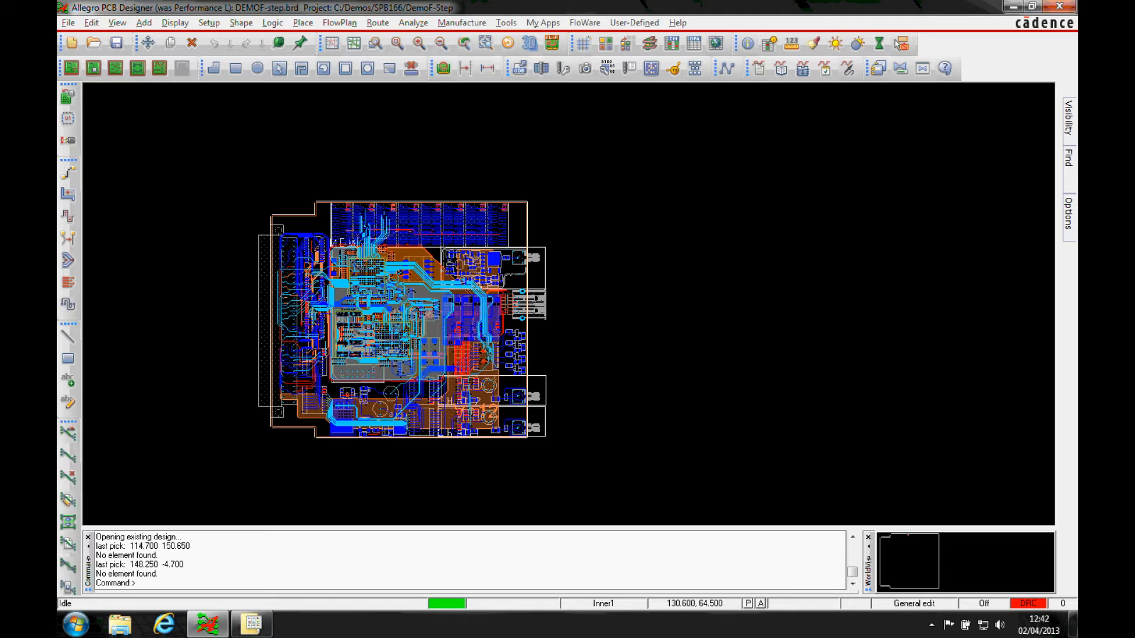
pyautogui.moveTo(588, 302)
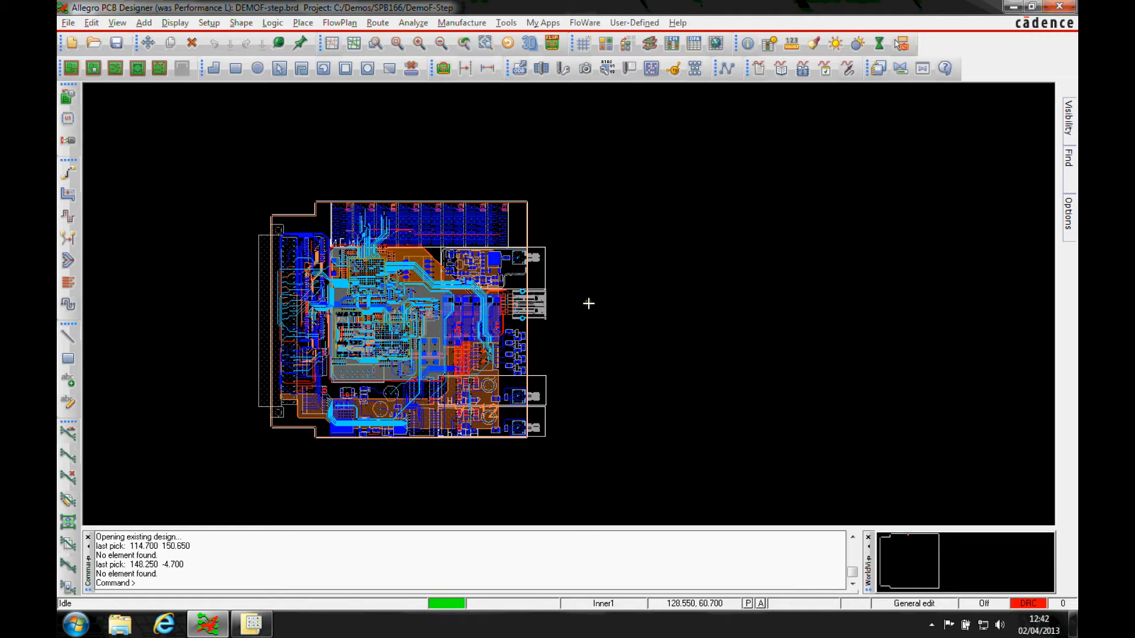
pyautogui.moveTo(584, 307)
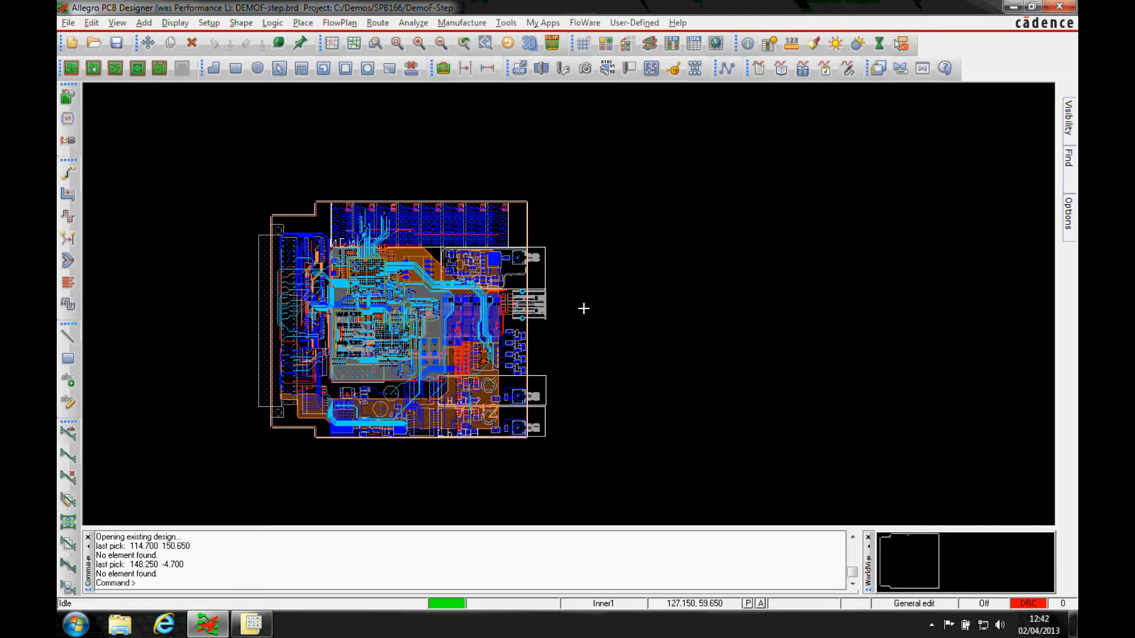
pyautogui.moveTo(348, 466)
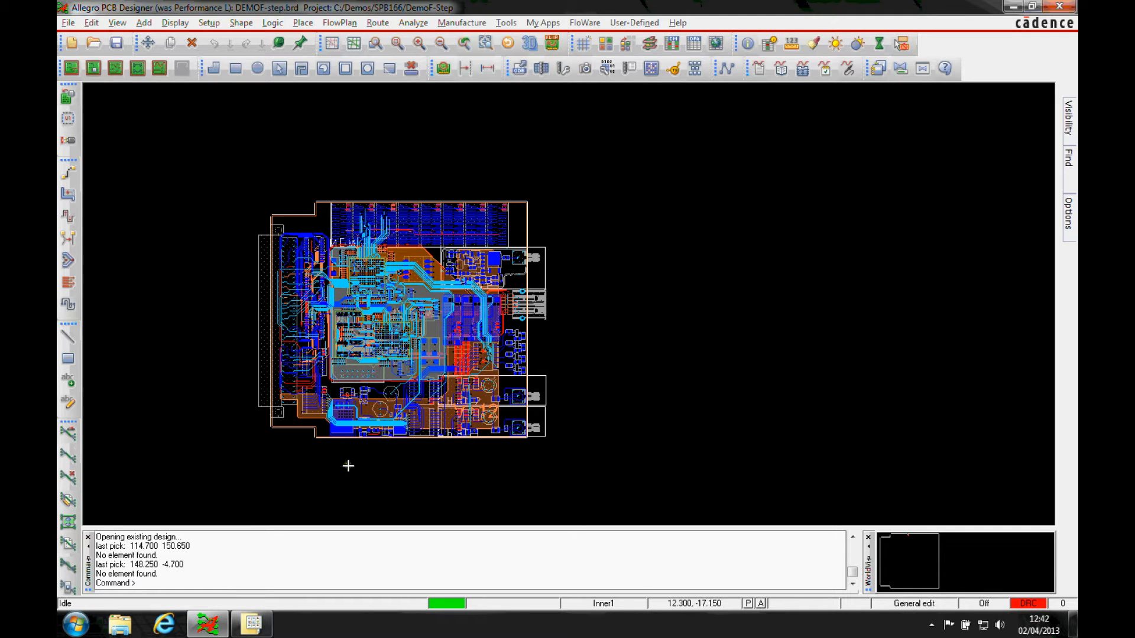
pyautogui.moveTo(375, 461)
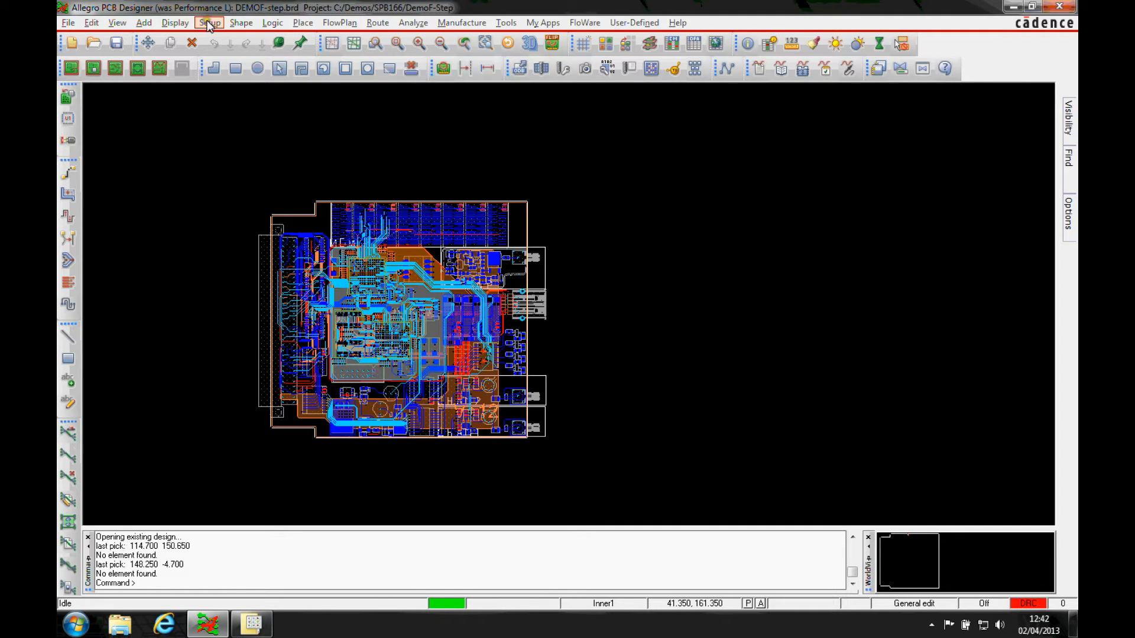
# Step: Open STEP Package Mapping from the Setup menu and start adding a mechanical symbol
pyautogui.click(208, 22)
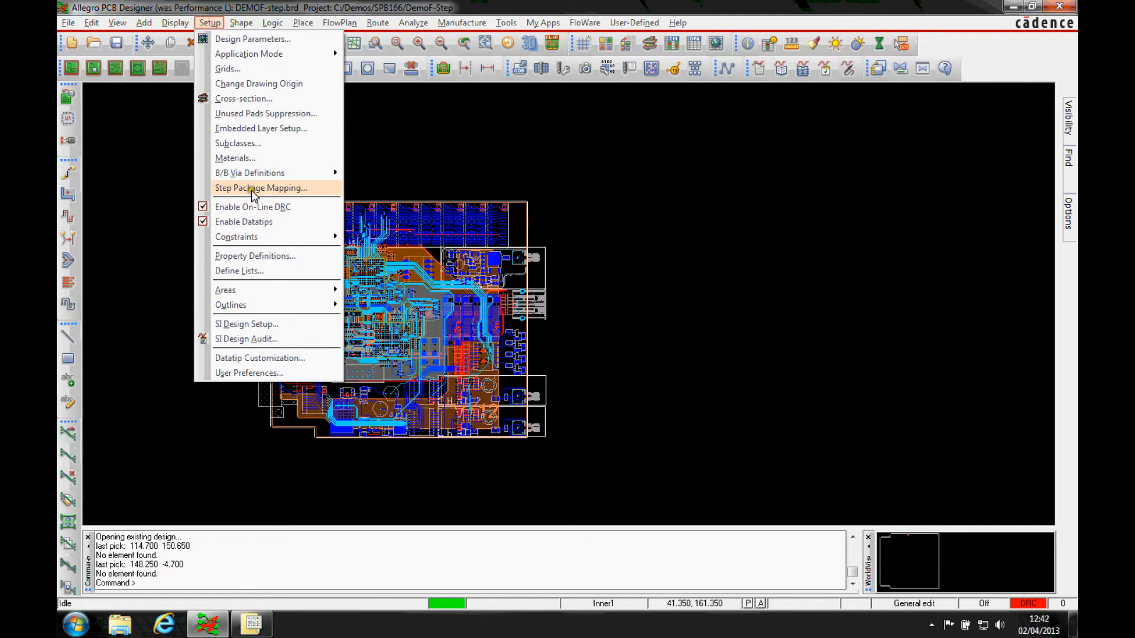
pyautogui.click(261, 187)
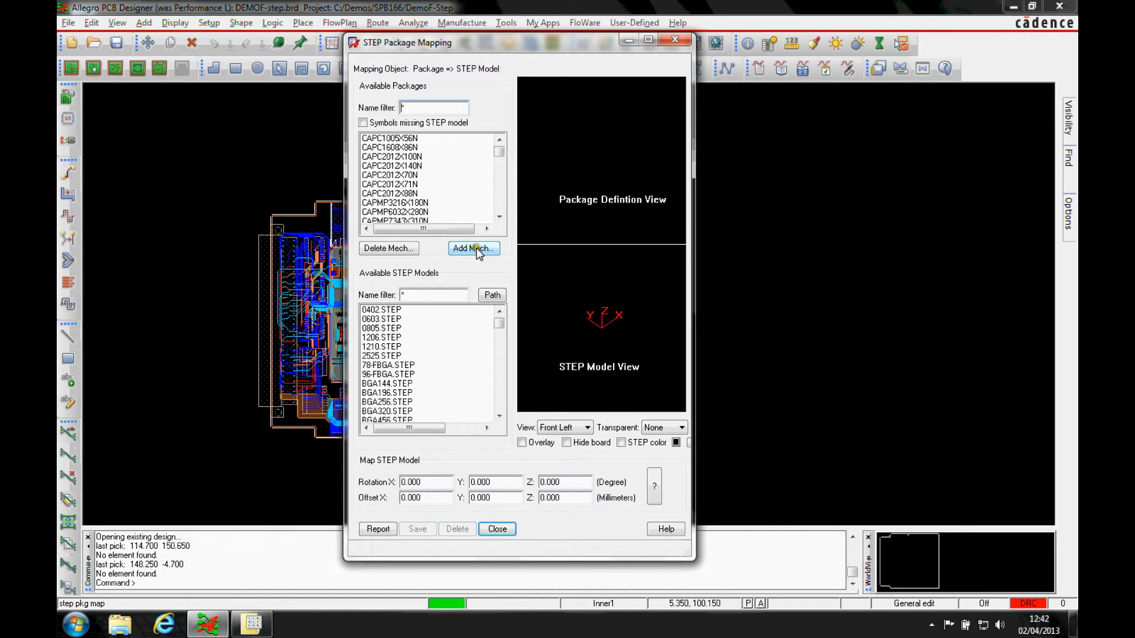
pyautogui.click(473, 248)
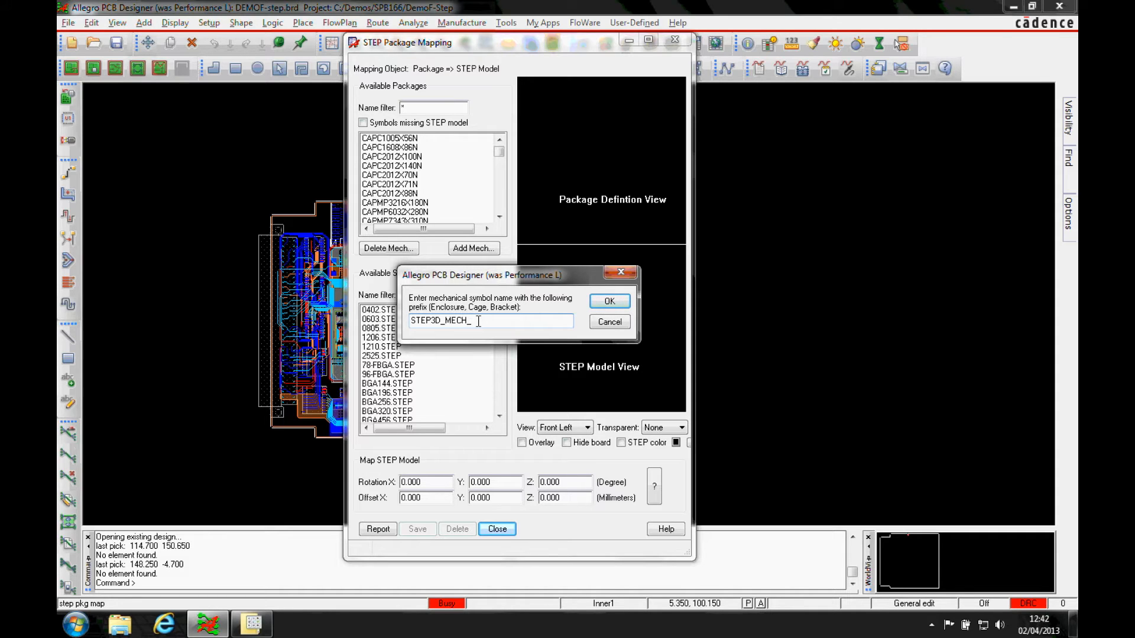
# Step: Name the new mechanical symbol STEP3D_MECH_COVER and confirm it
pyautogui.write('cover')
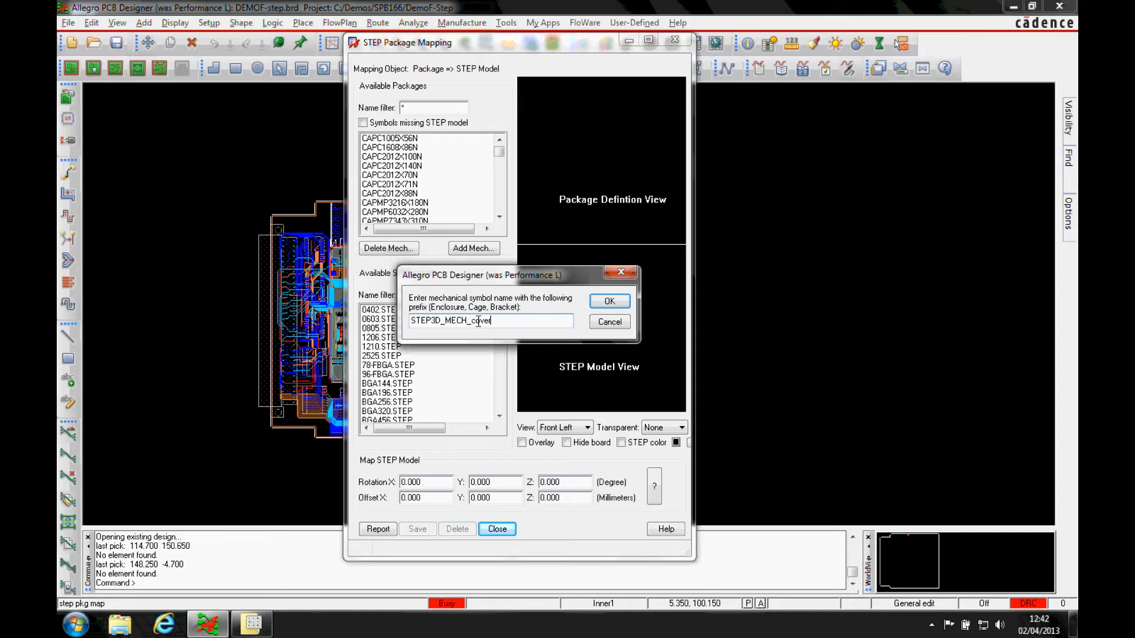
pyautogui.click(610, 301)
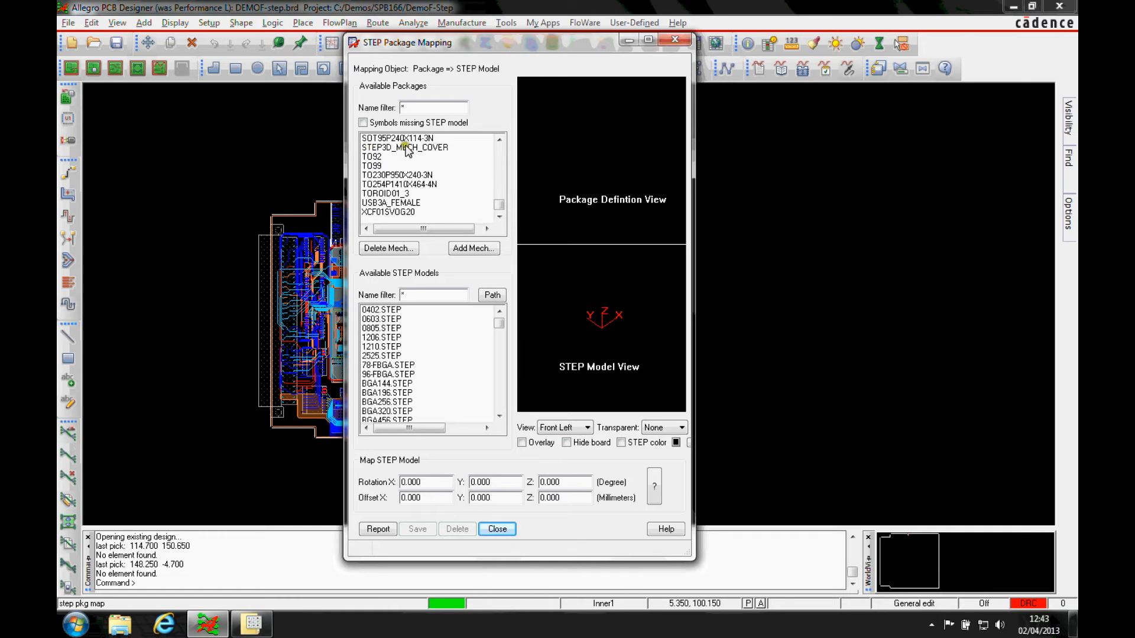
# Step: Select STEP3D_MECH_COVER in Available Packages to load its board preview
pyautogui.click(404, 147)
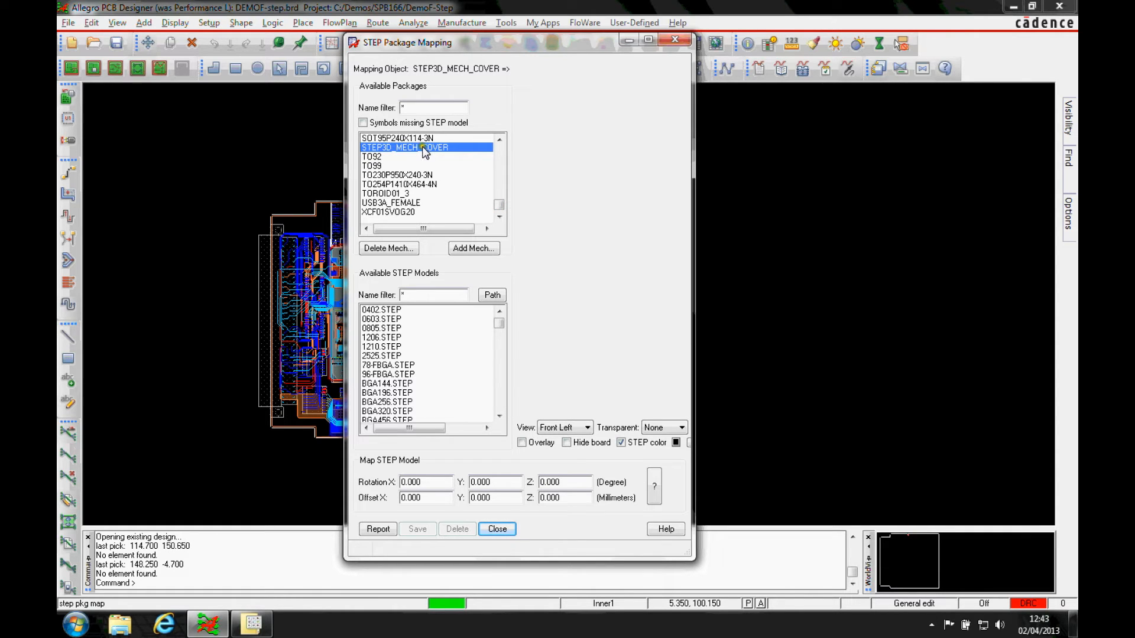
pyautogui.moveTo(544, 207)
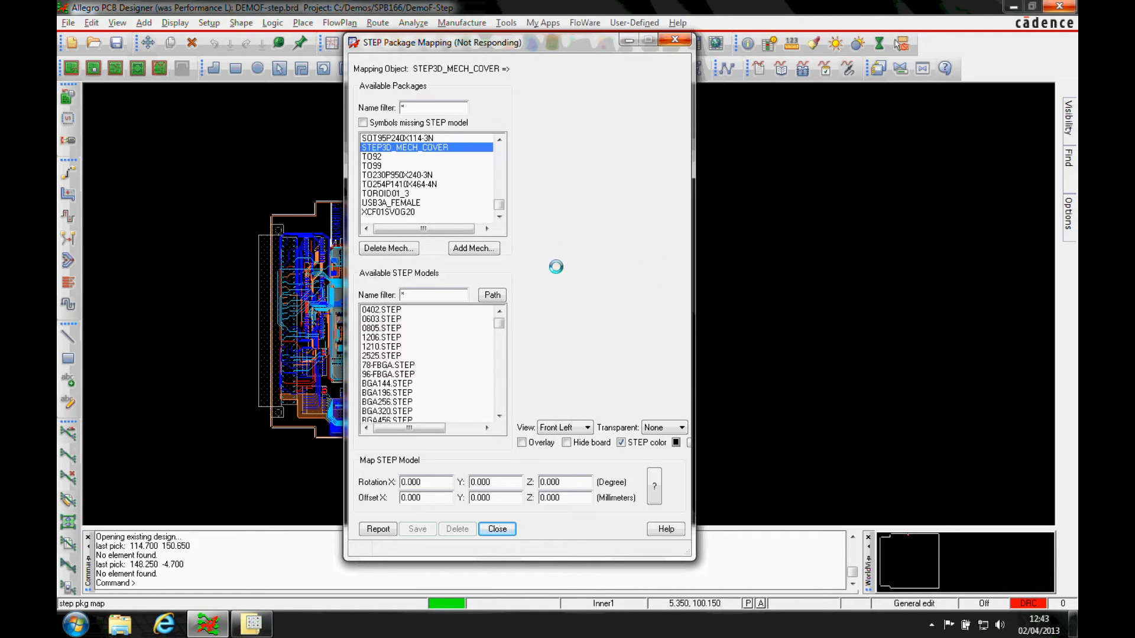
pyautogui.click(497, 529)
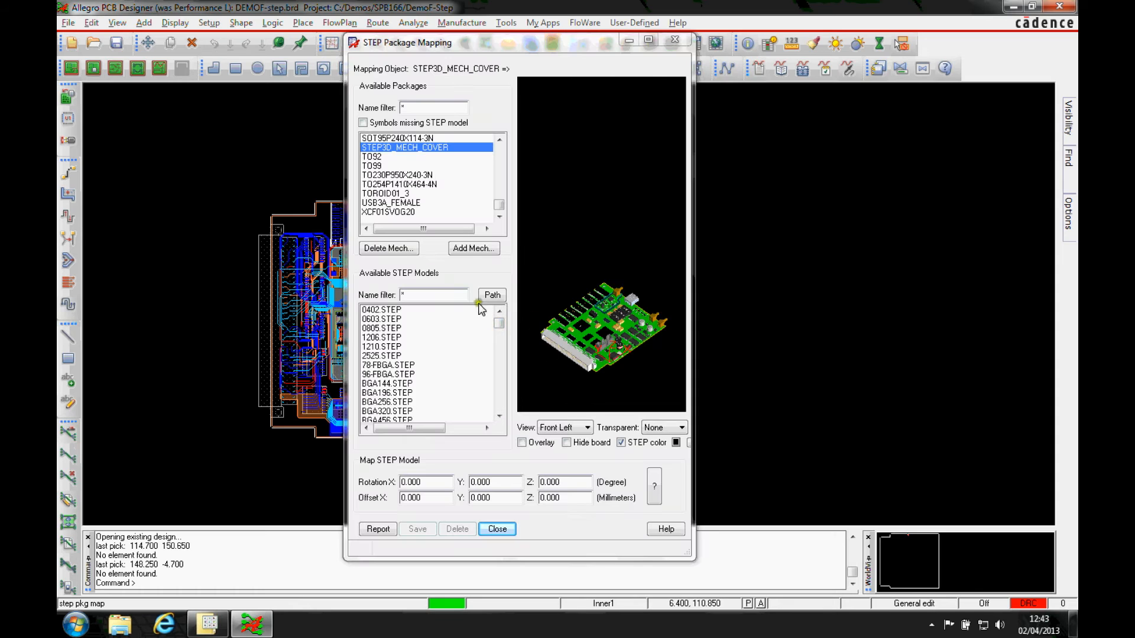
# Step: Assign demo_cover.stp from Available STEP Models to STEP3D_MECH_COVER
pyautogui.click(499, 404)
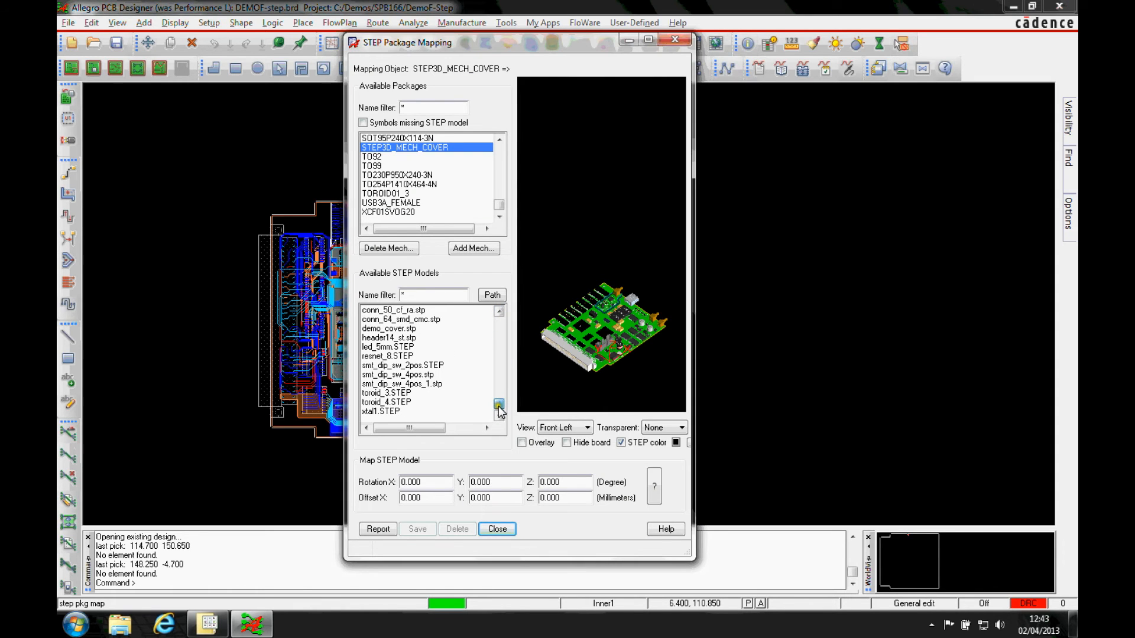
pyautogui.click(389, 328)
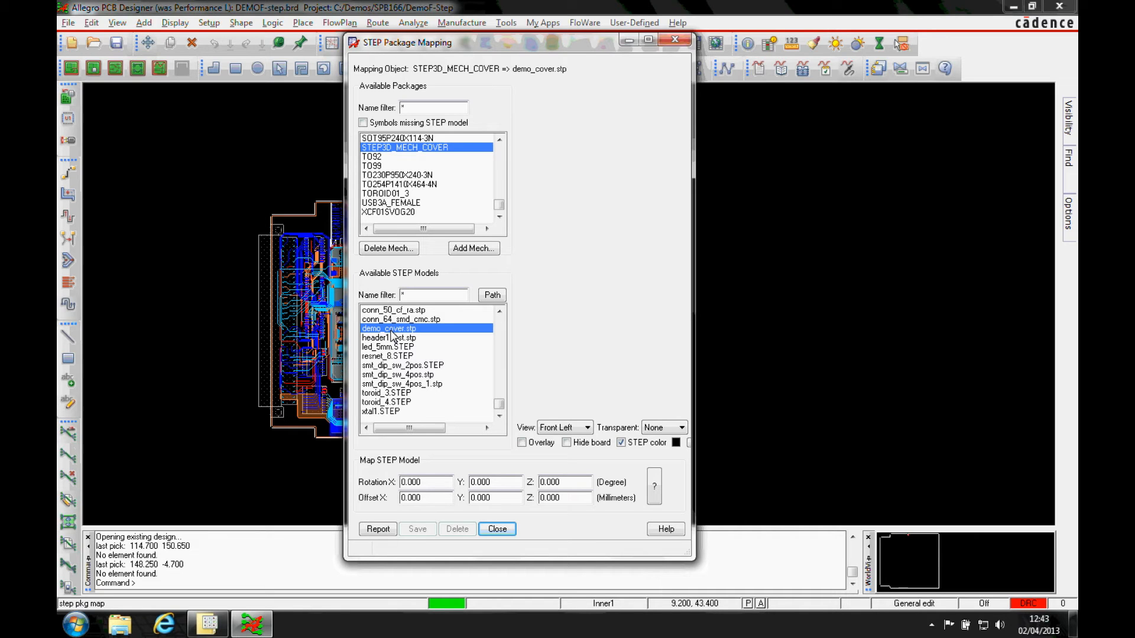
pyautogui.click(388, 328)
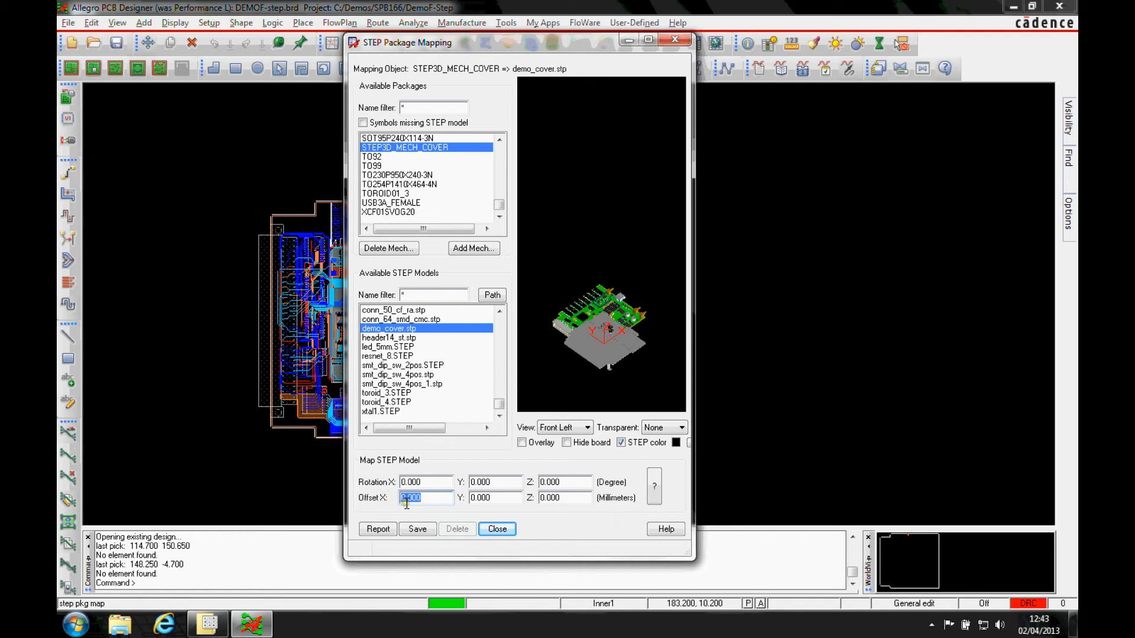
# Step: Set the cover model offset to X 39, Y 52.5 and save the mapping
pyautogui.write('52')
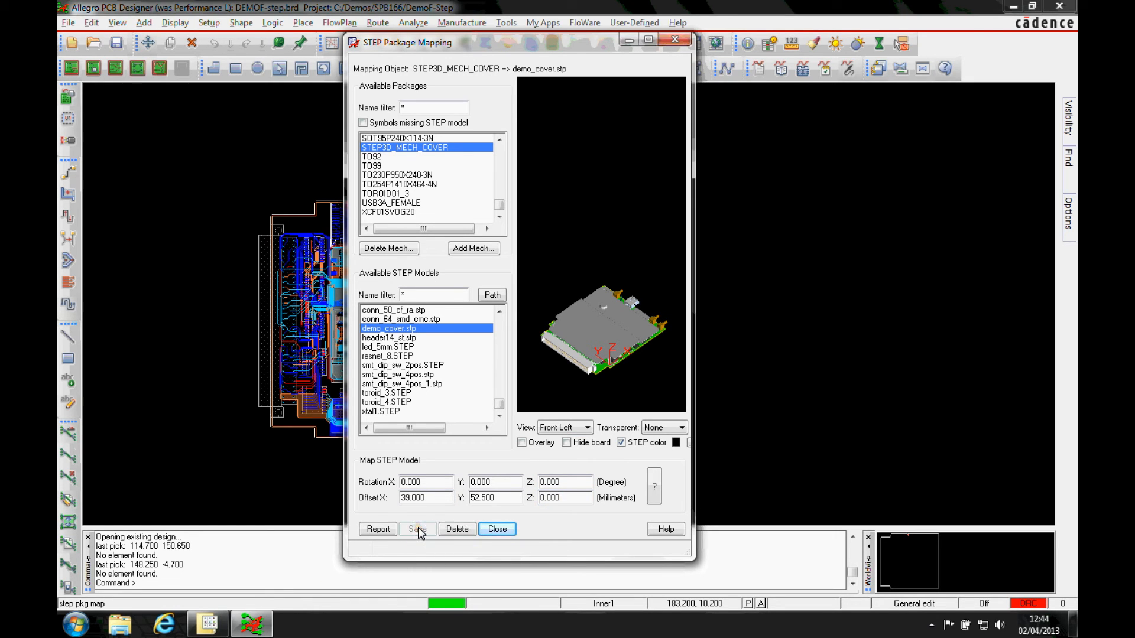
pyautogui.click(497, 529)
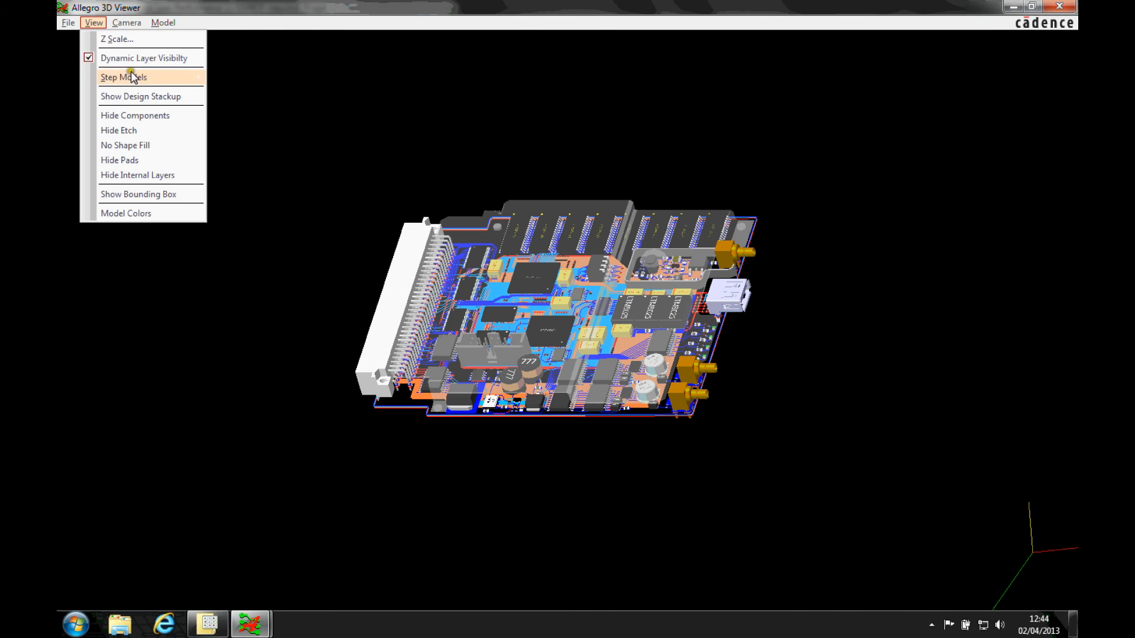
pyautogui.moveTo(139, 79)
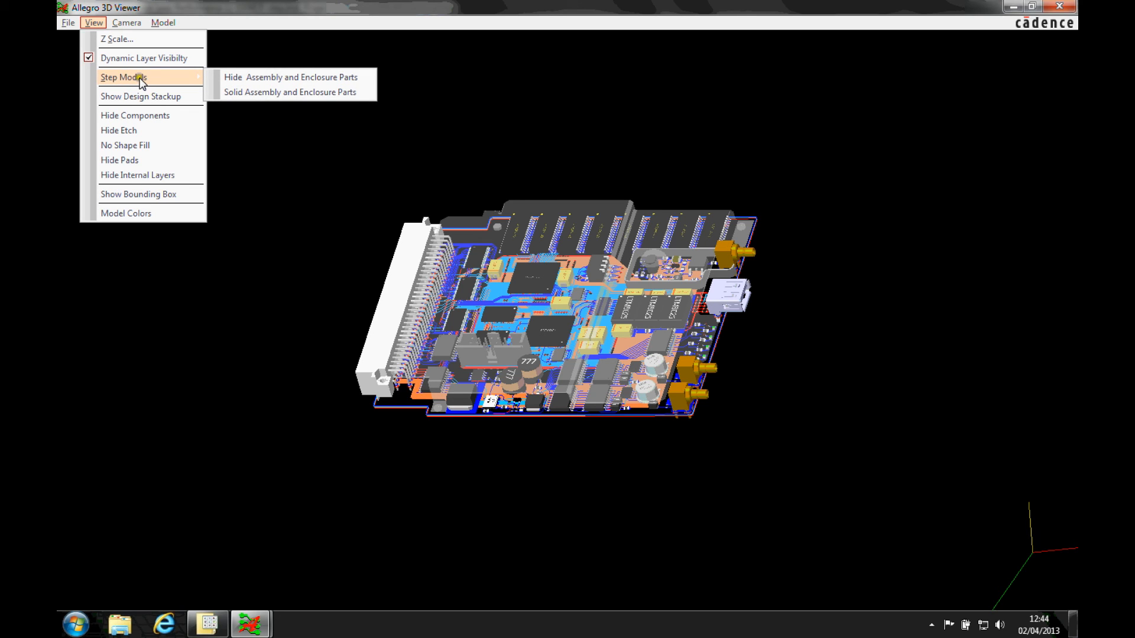
pyautogui.moveTo(264, 81)
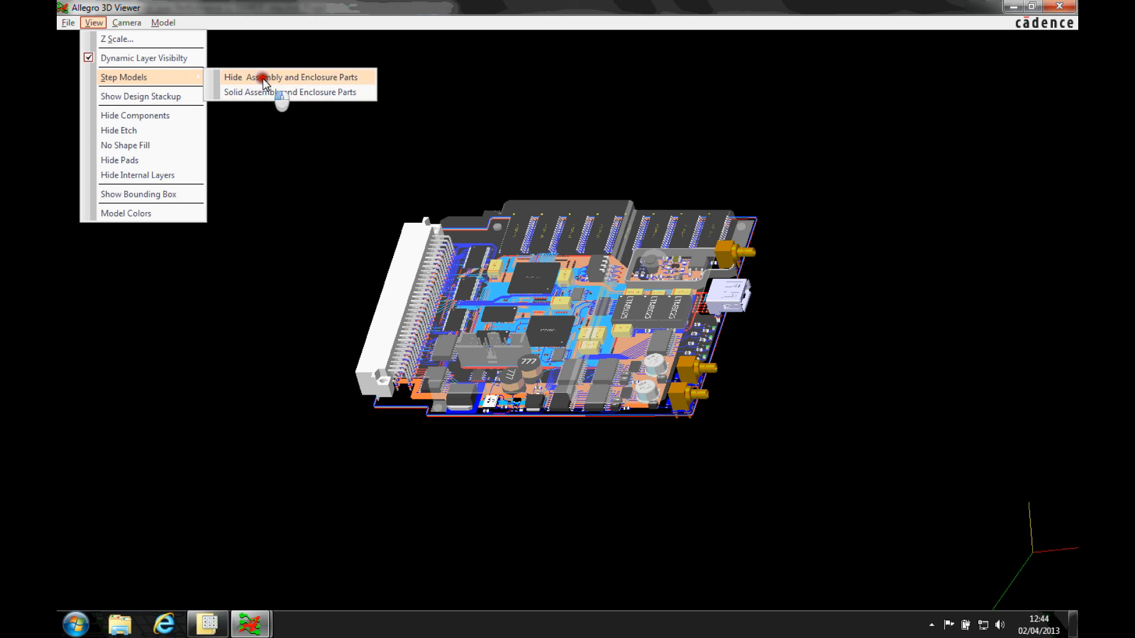
# Step: Choose Hide Assembly and Enclosure Parts in the 3D Viewer's Step Models menu
pyautogui.click(298, 77)
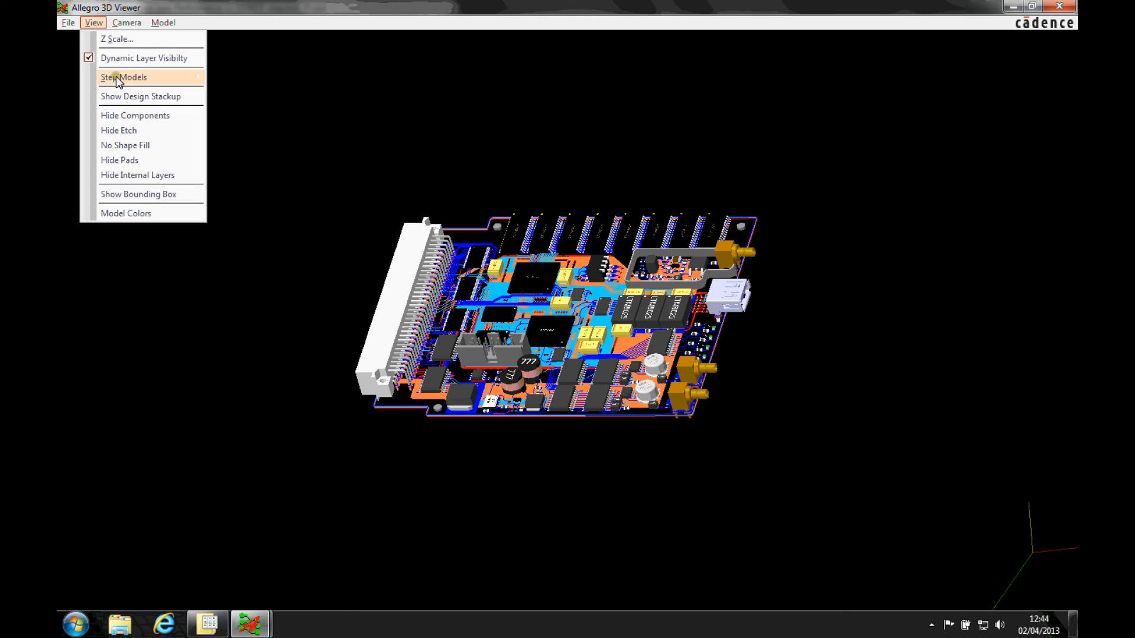